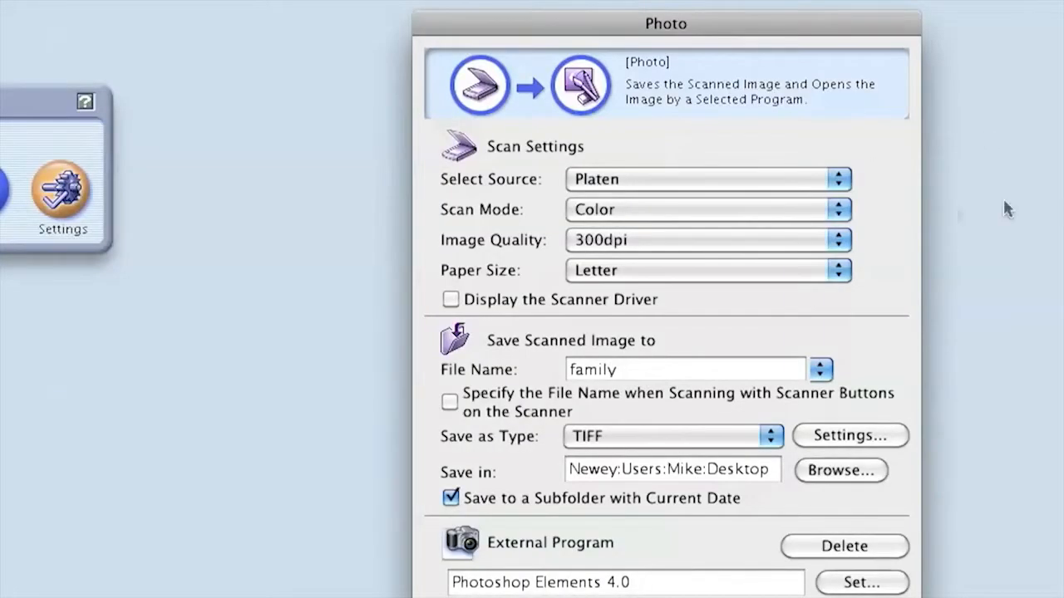
Step: Set the scan format to TIFF, keeping the 300 dpi colour Letter-size settings
left_click(838, 240)
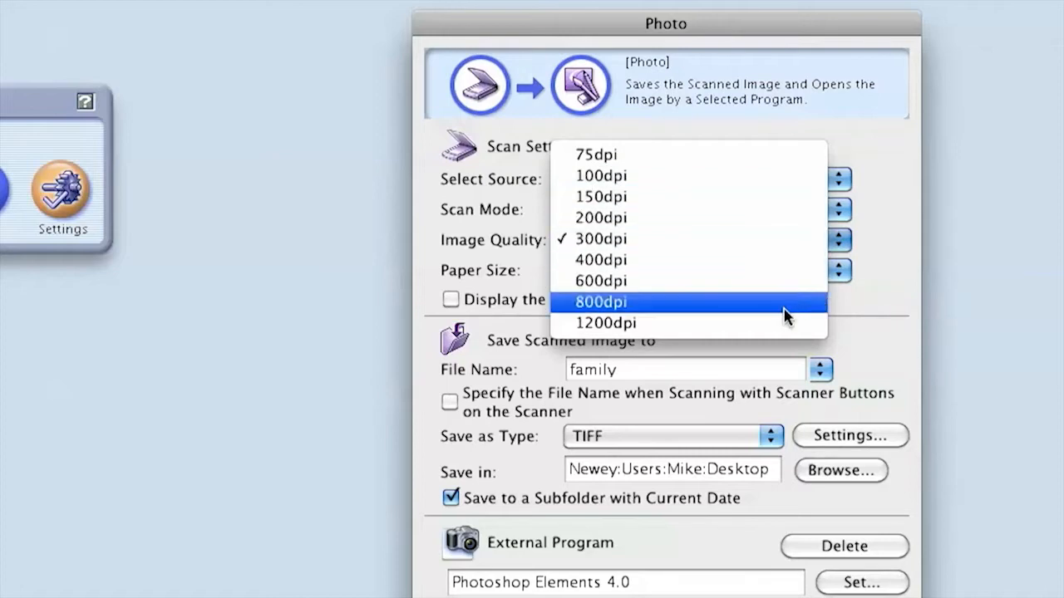
mouse_move(785, 323)
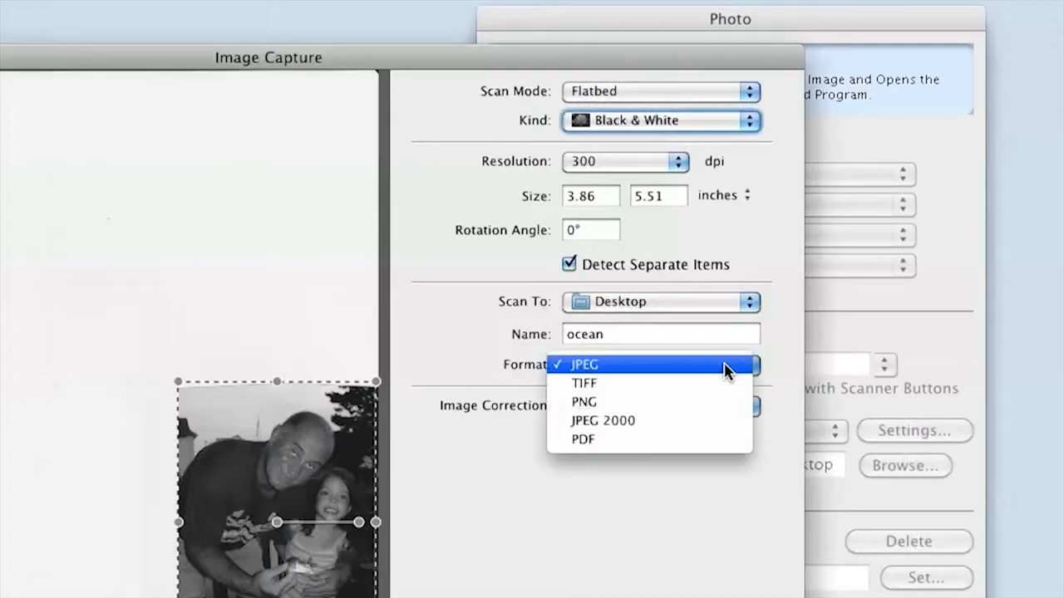
mouse_move(585, 400)
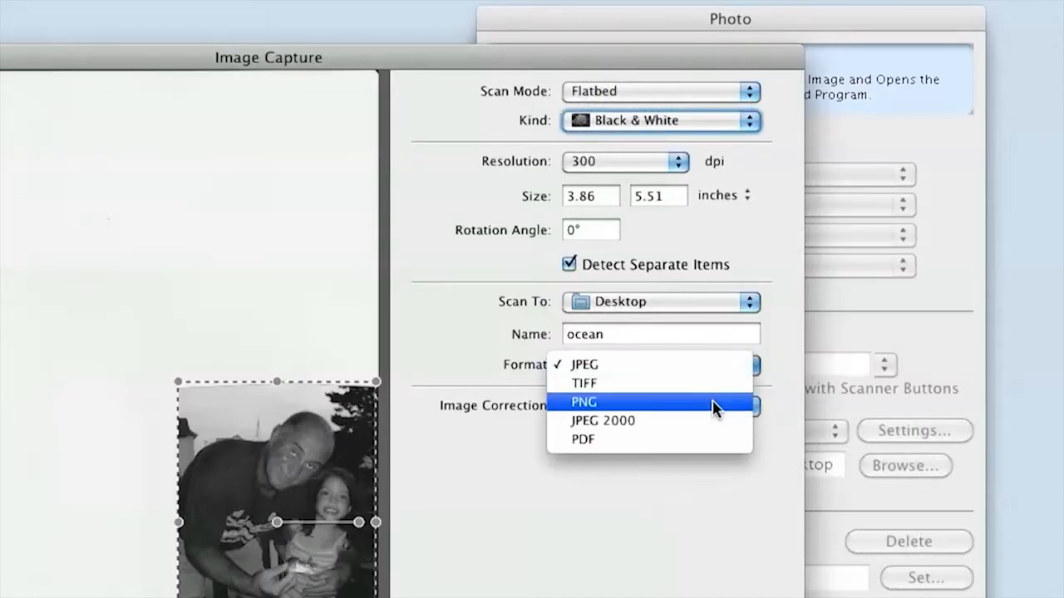
mouse_move(695, 382)
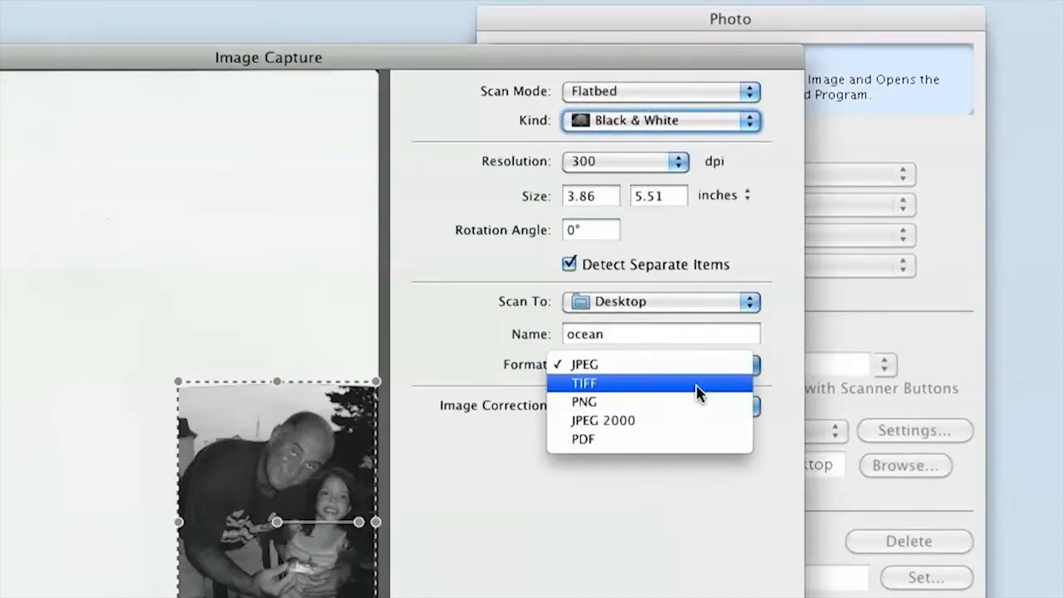
left_click(585, 382)
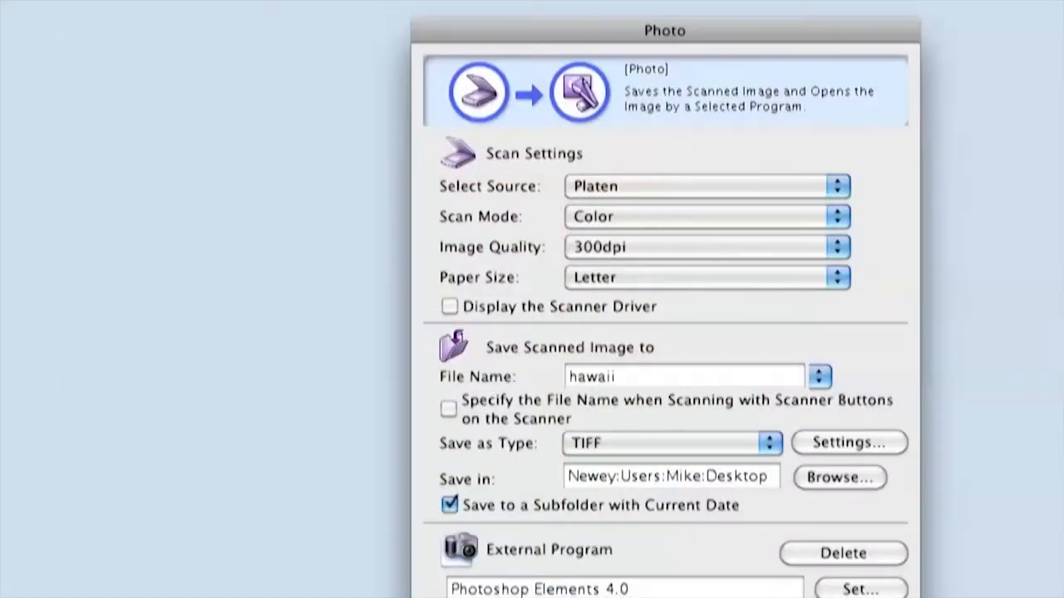
mouse_move(929, 208)
type("michael-r-lulu-fish")
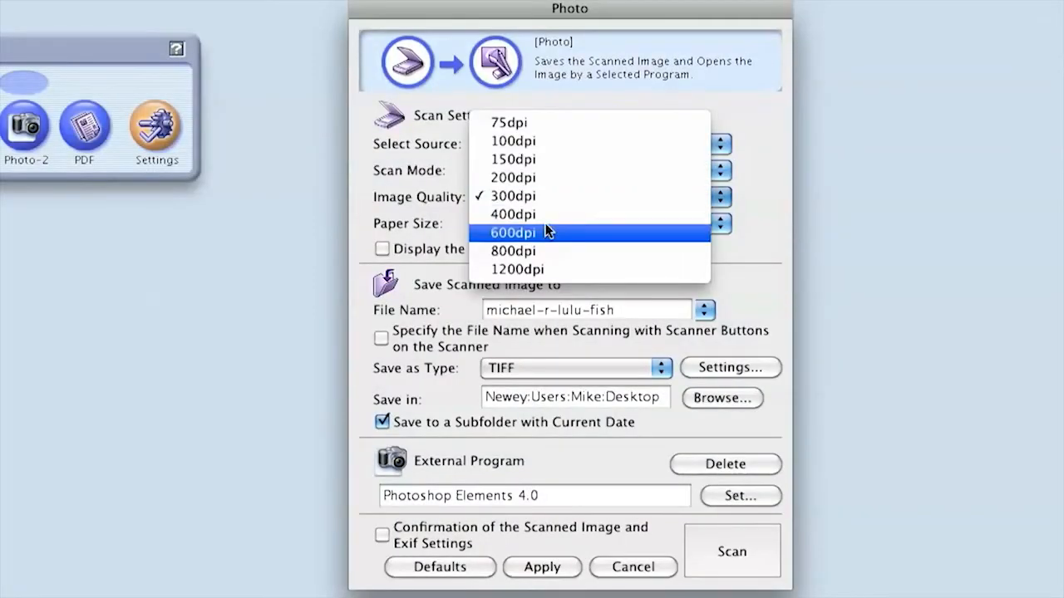
mouse_move(579, 269)
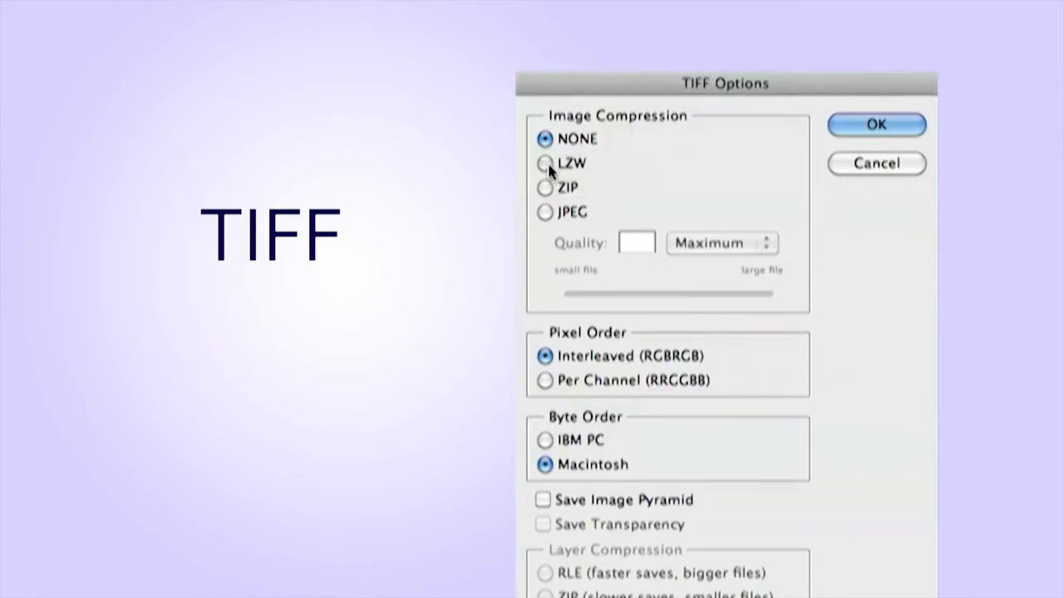
left_click(545, 163)
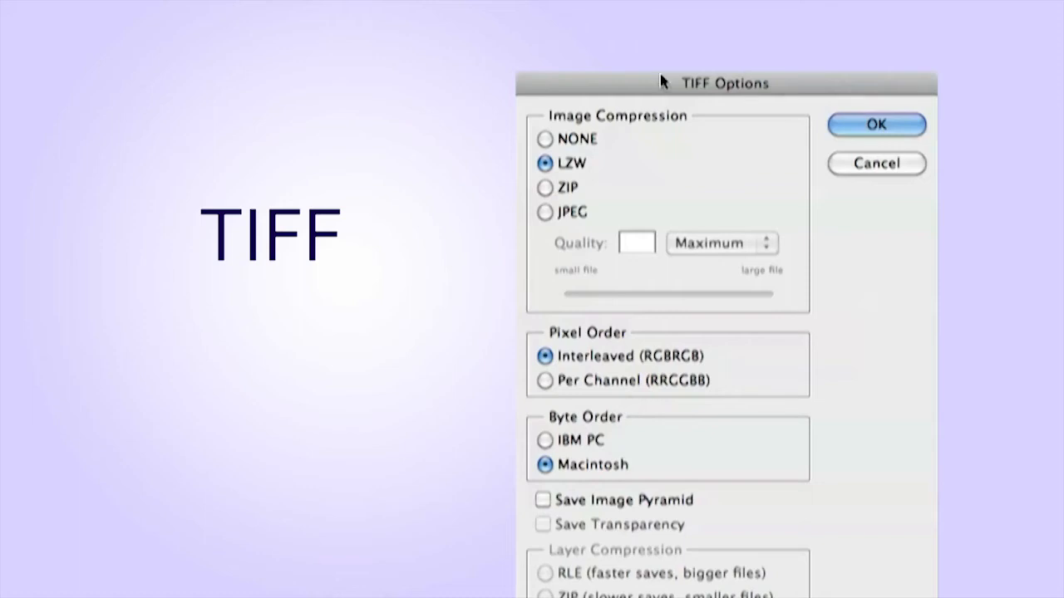
left_click(546, 139)
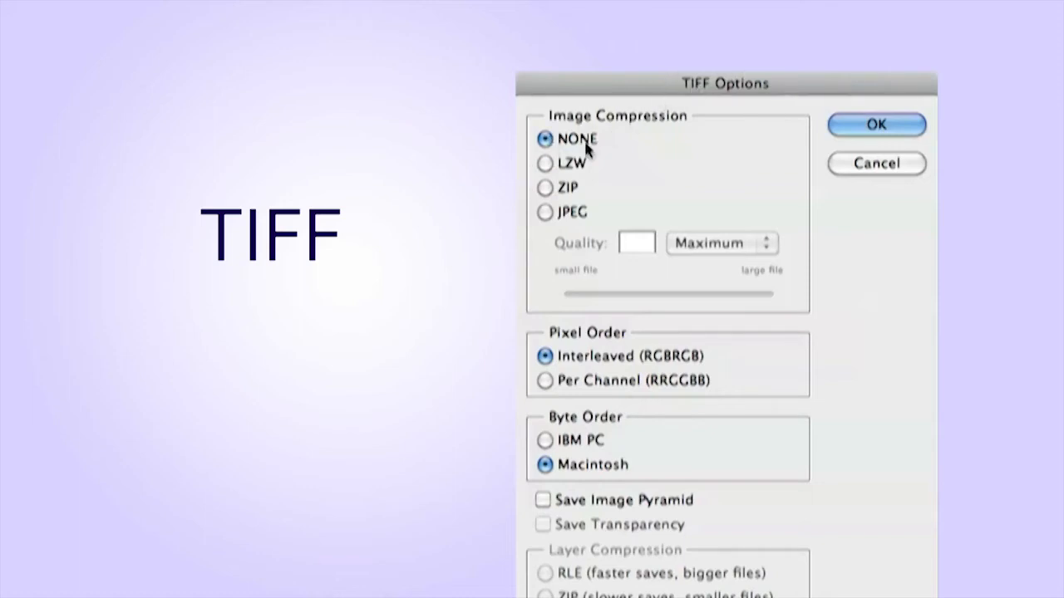
left_click(545, 163)
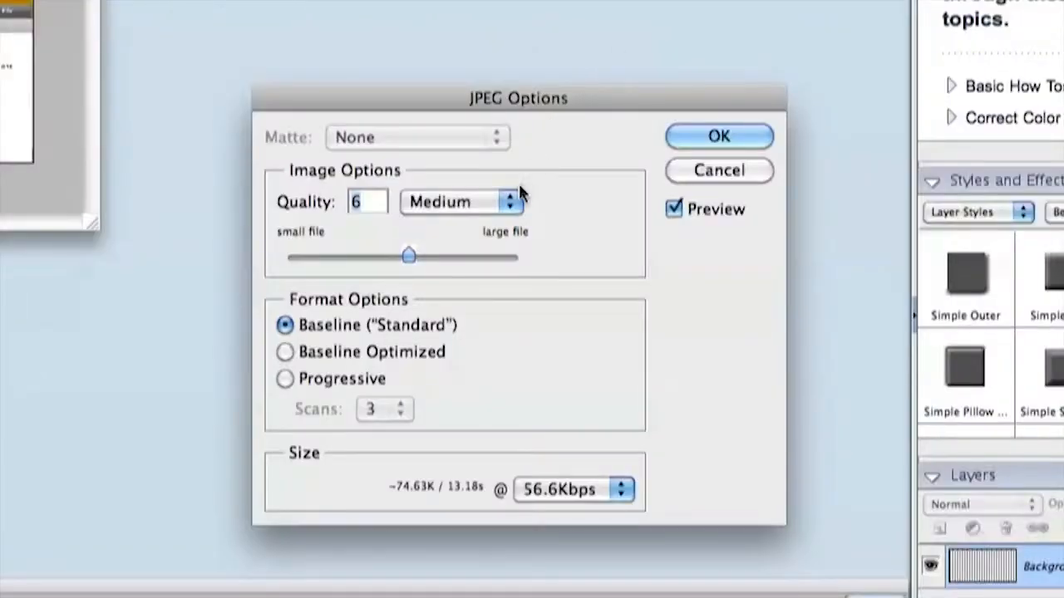
Step: Raise the JPEG quality level to 11 (Maximum) in the JPEG Options dialog
left_click(459, 201)
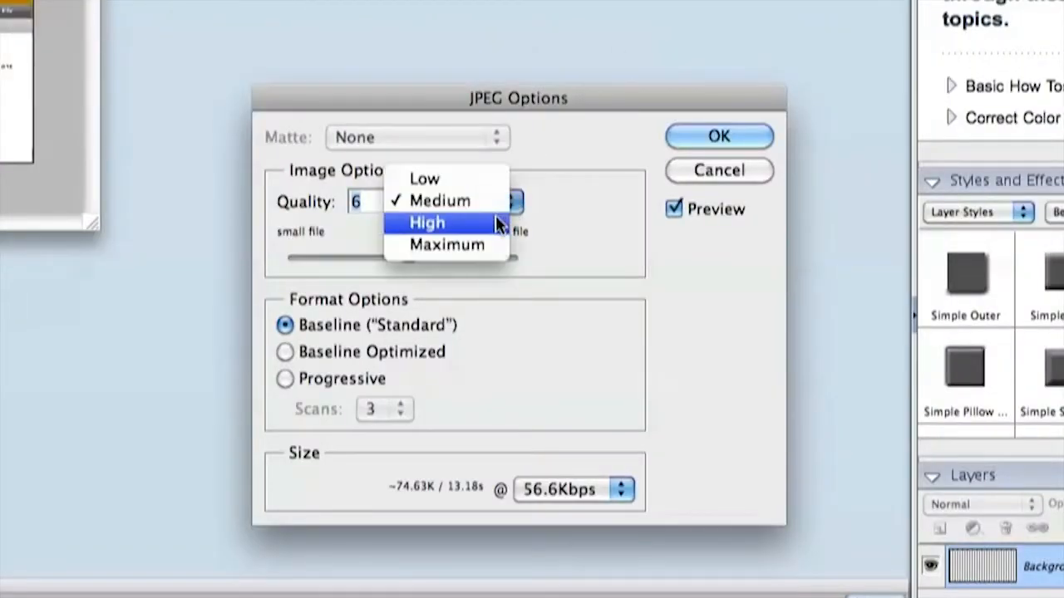
left_click(447, 245)
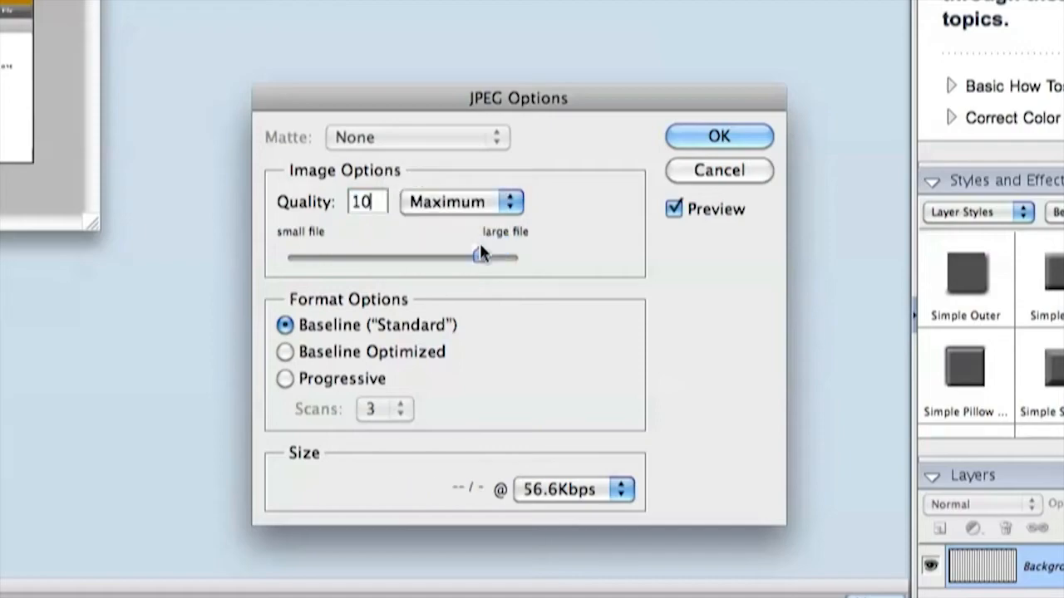
left_click_drag(475, 256, 499, 256)
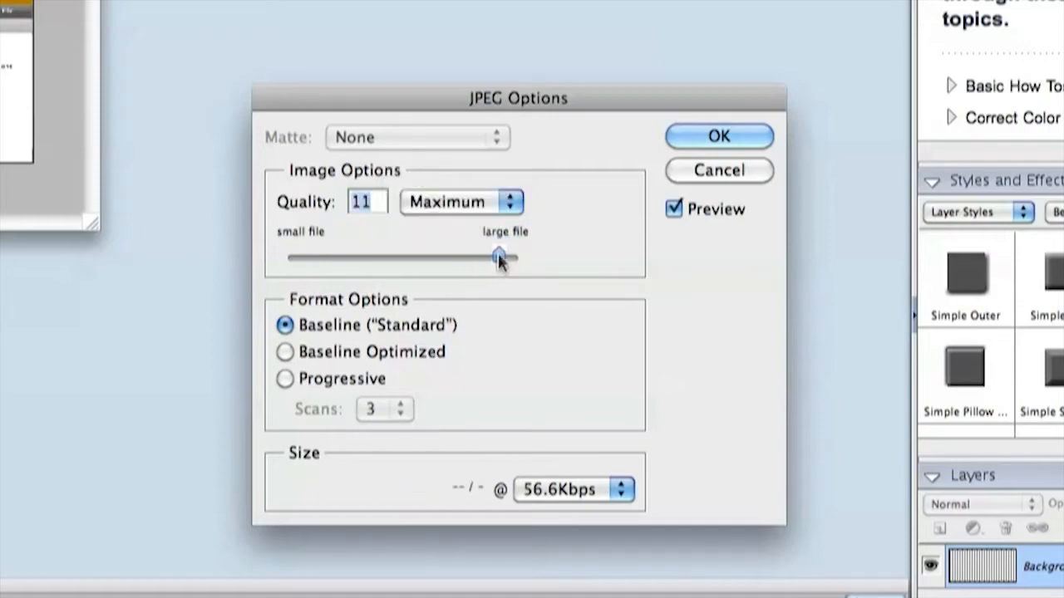
left_click_drag(497, 256, 515, 256)
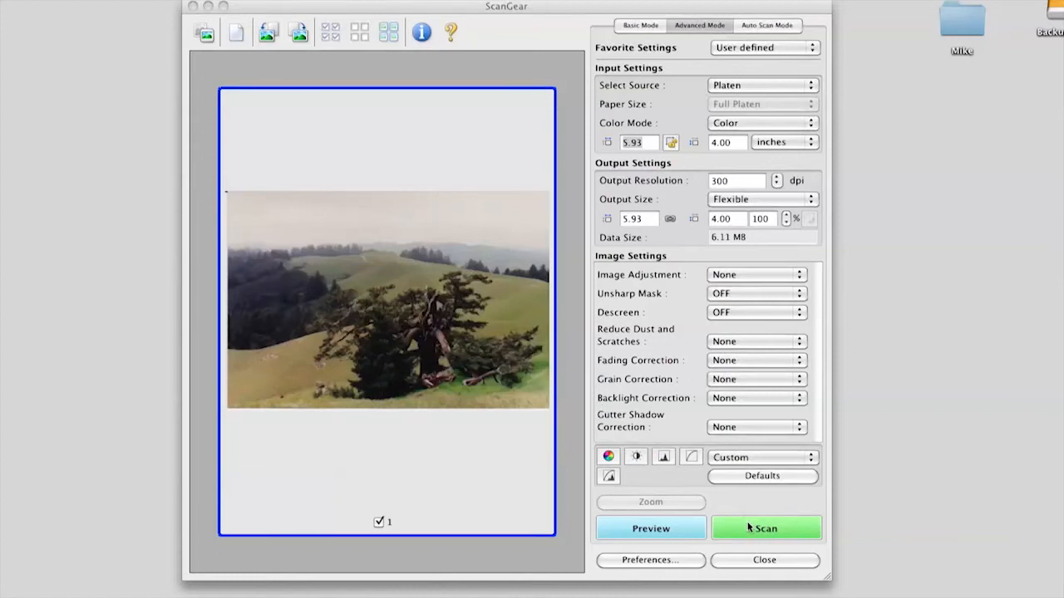
Step: Scan the previewed landscape photo in colour at 300 dpi
left_click(765, 529)
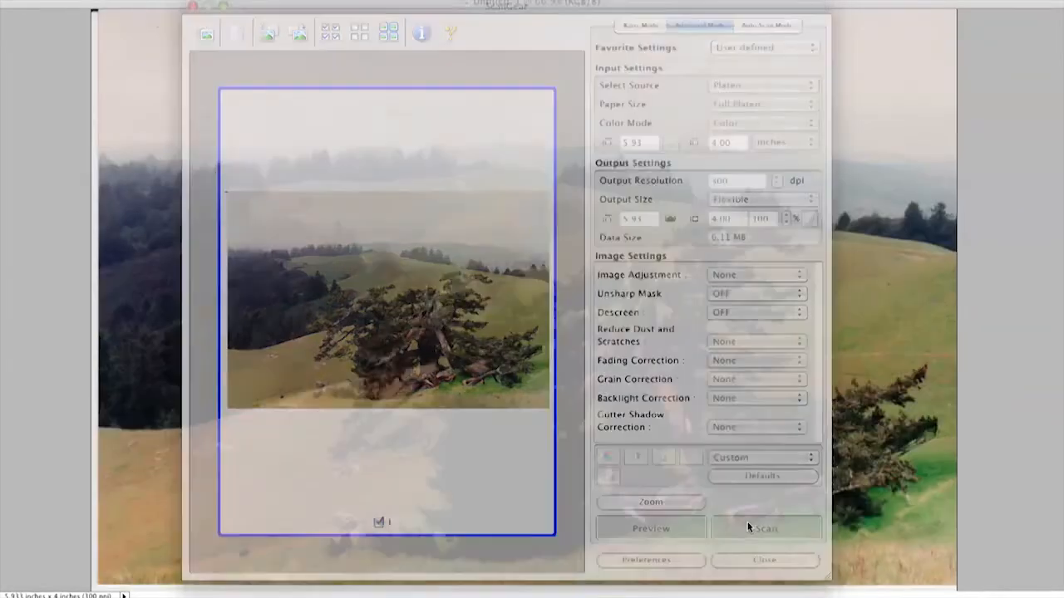
Step: Rename the scanned desktop file to 20140416_tam.tif
left_click(765, 529)
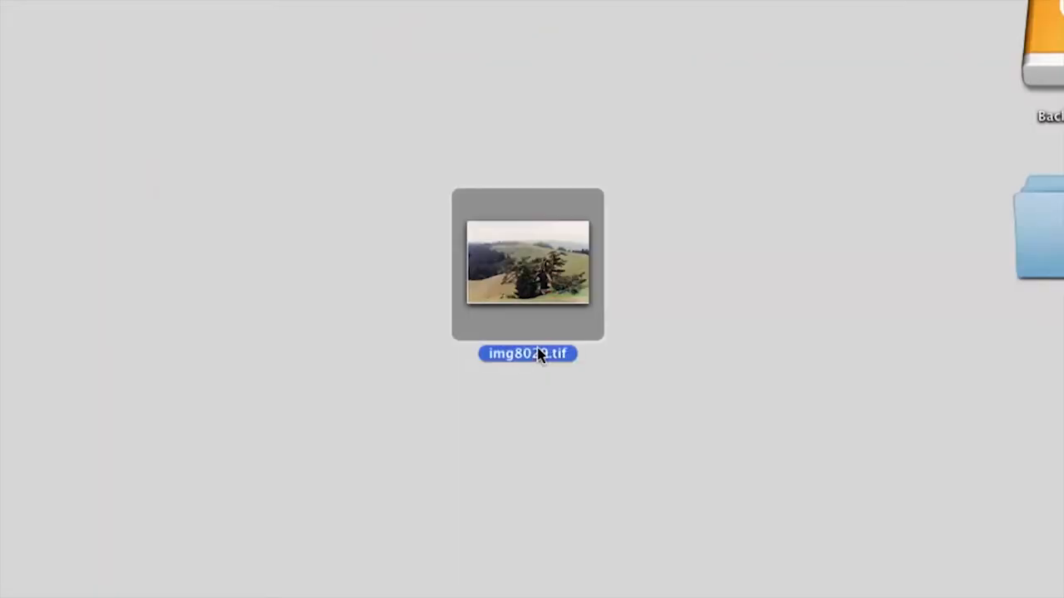
left_click(529, 354)
type("2")
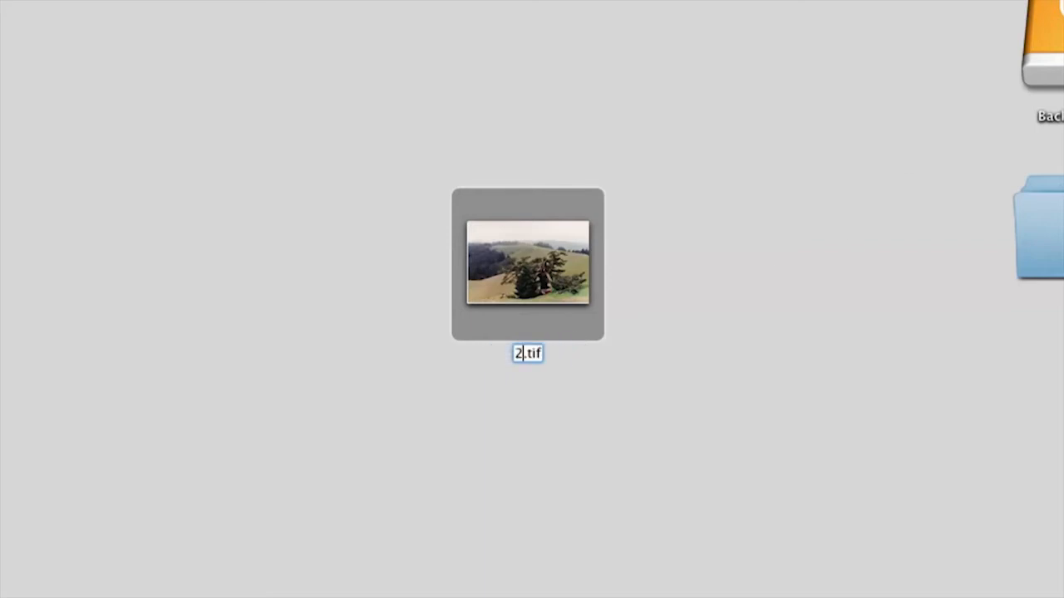
type("0140416_tam")
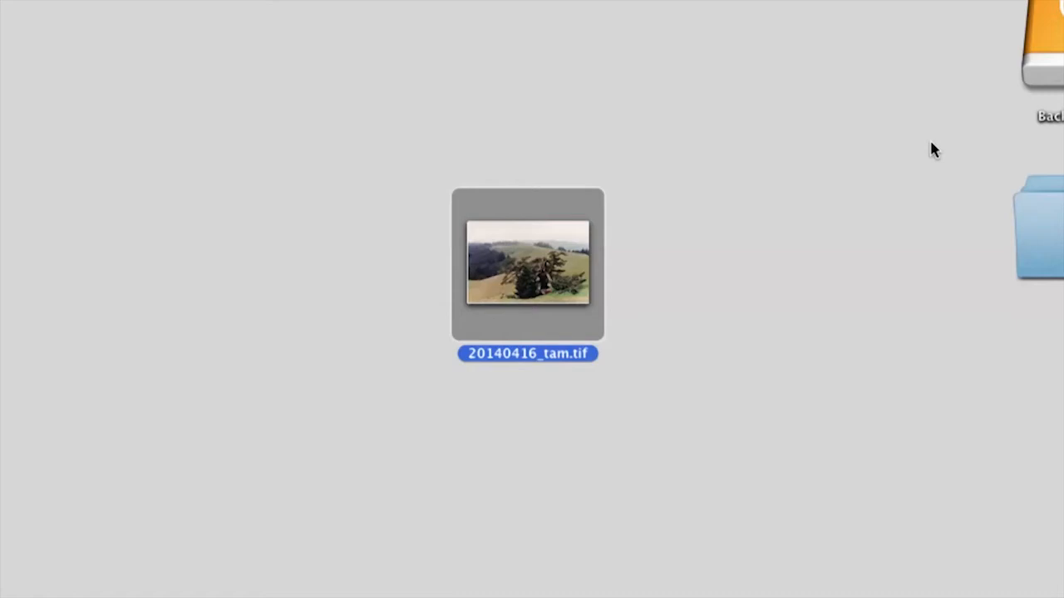
double_click(529, 263)
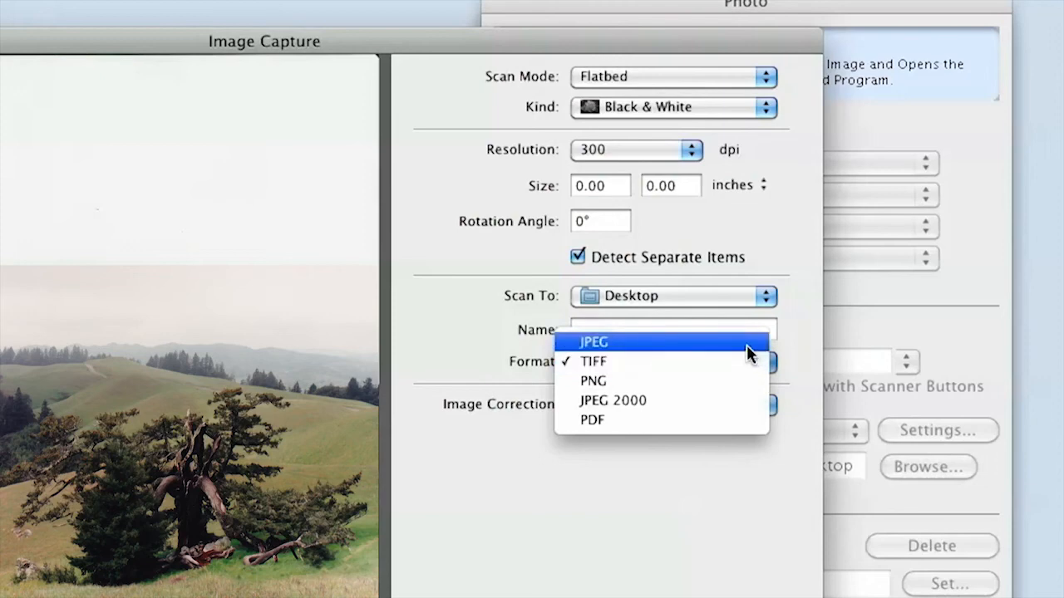
Step: Switch Image Capture's scan format from TIFF to JPEG, saving to the Desktop
left_click(595, 342)
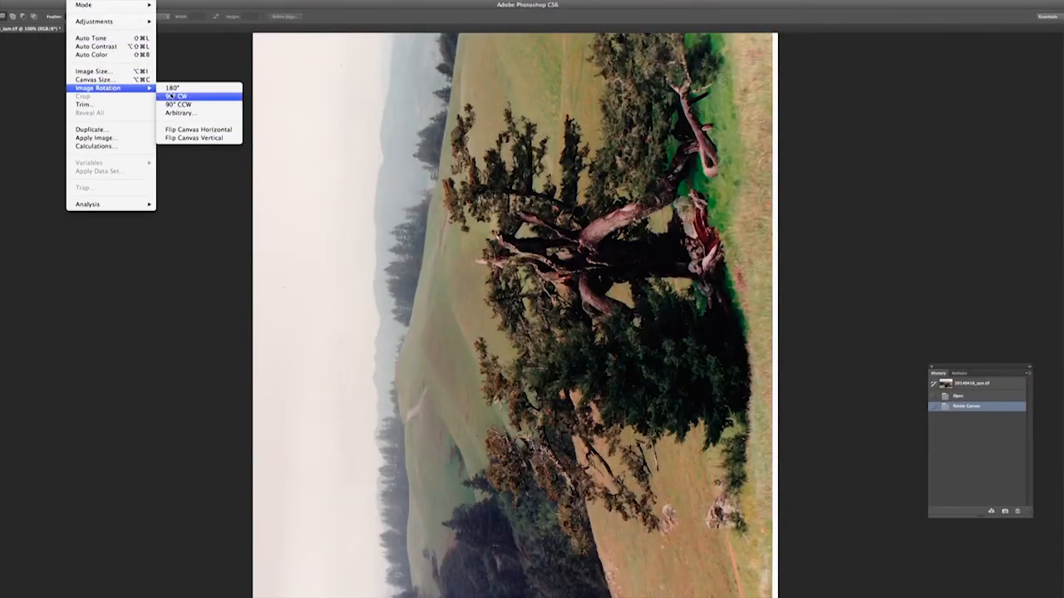
Step: Rotate the sideways photo 90° CW twice so it sits upright in landscape
left_click(172, 88)
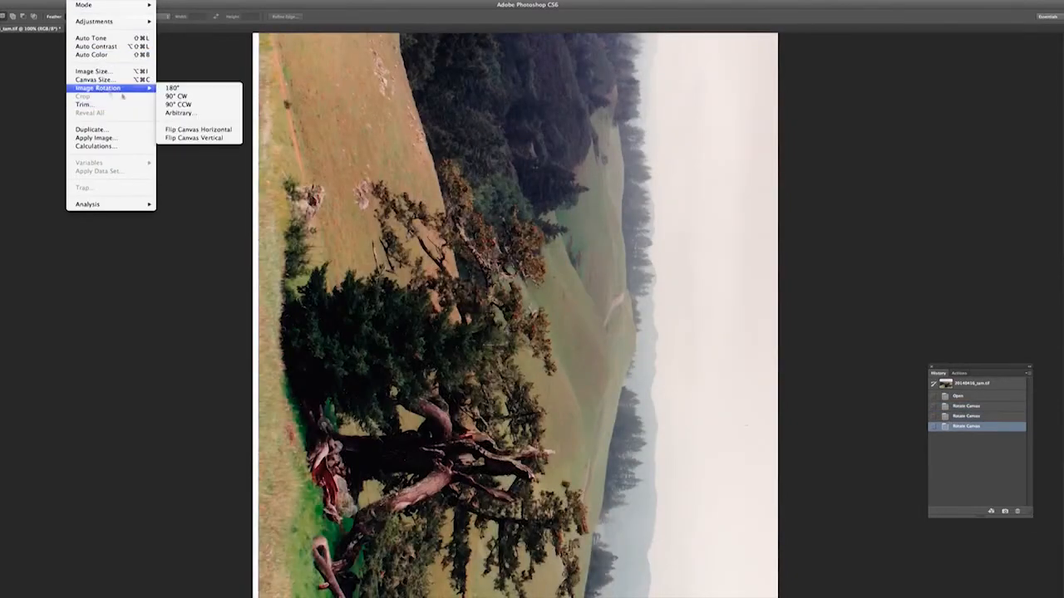
left_click(174, 96)
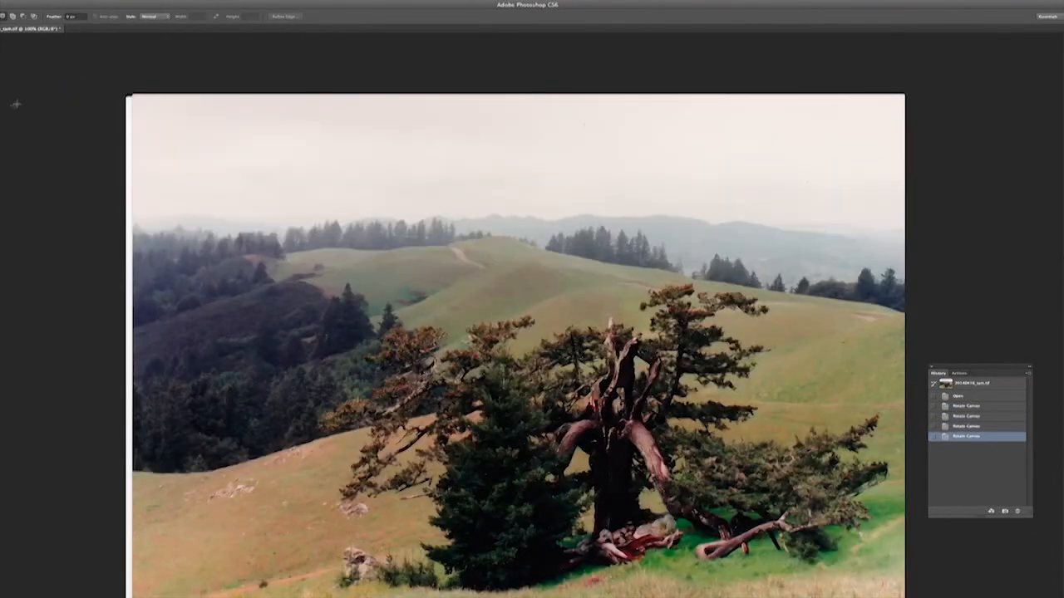